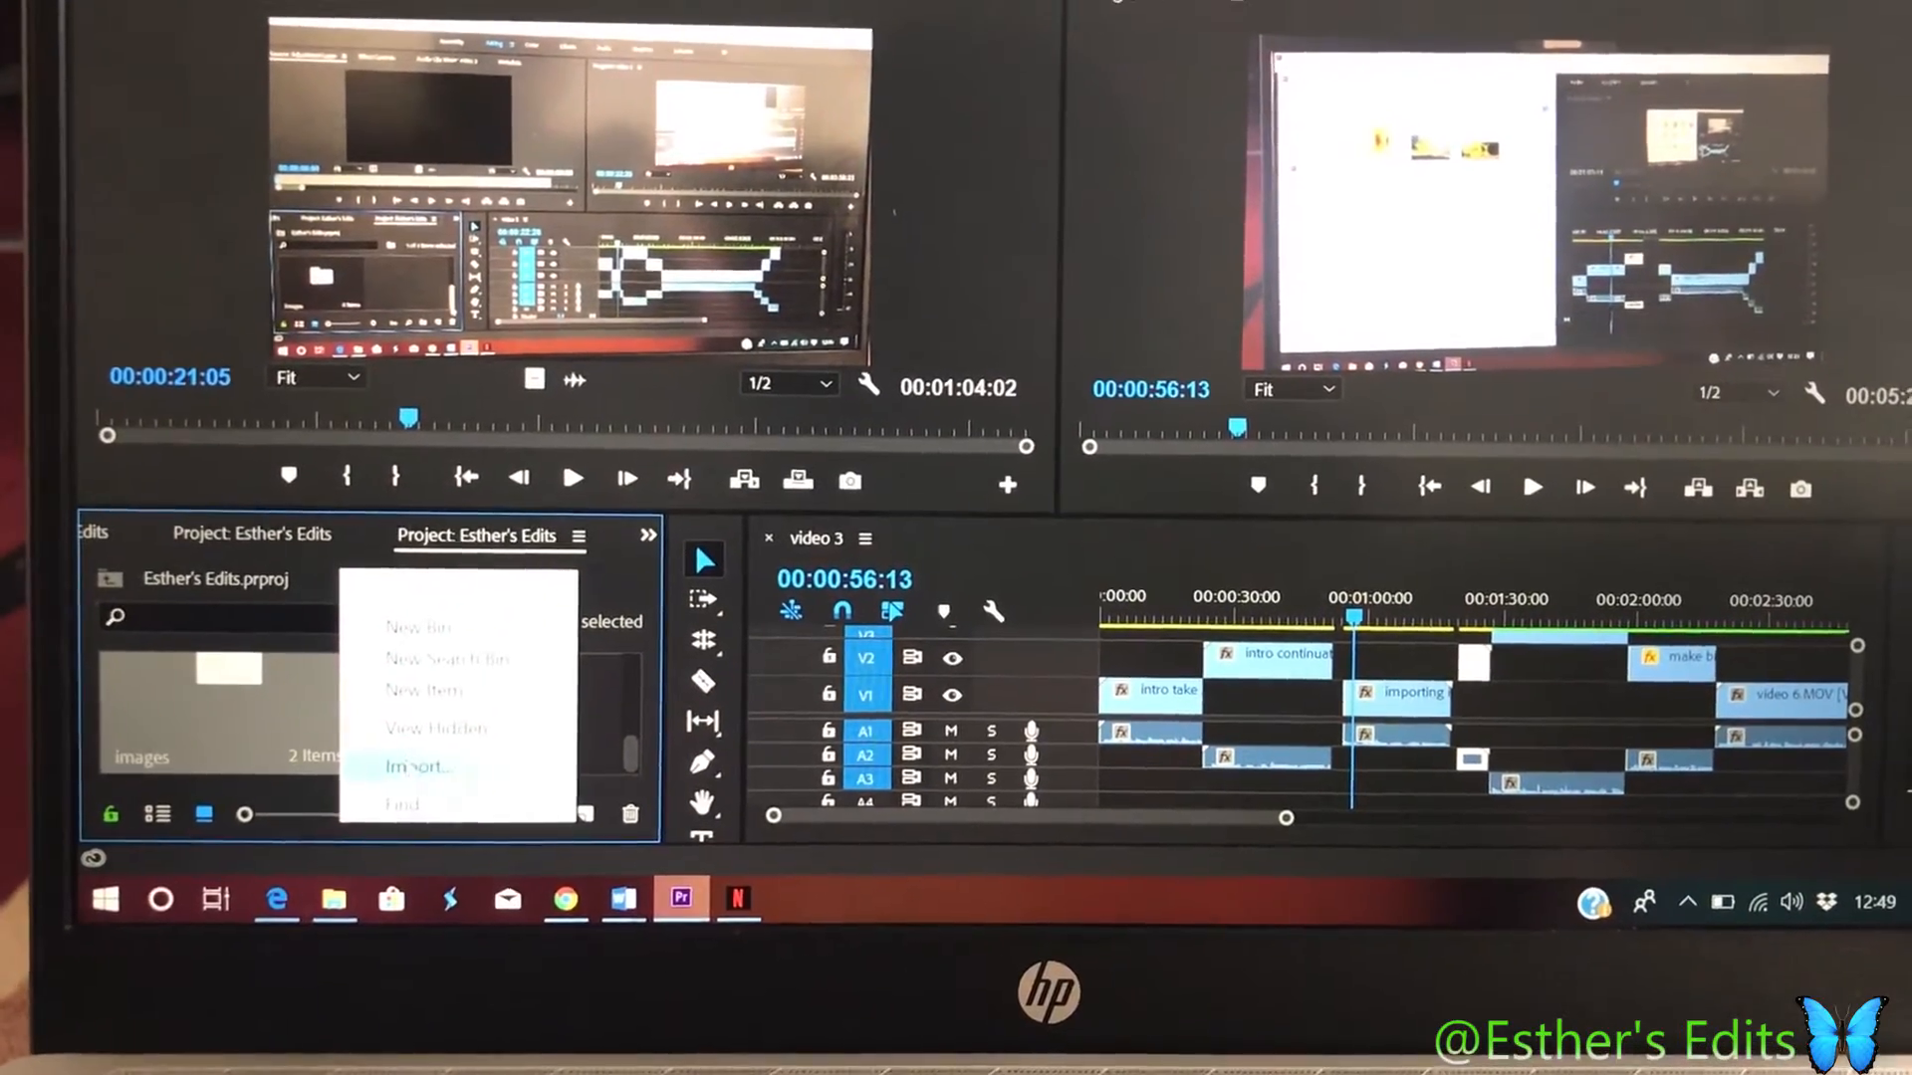
# Import the sunflower image from Pictures > background images into the project bin
pyautogui.click(421, 767)
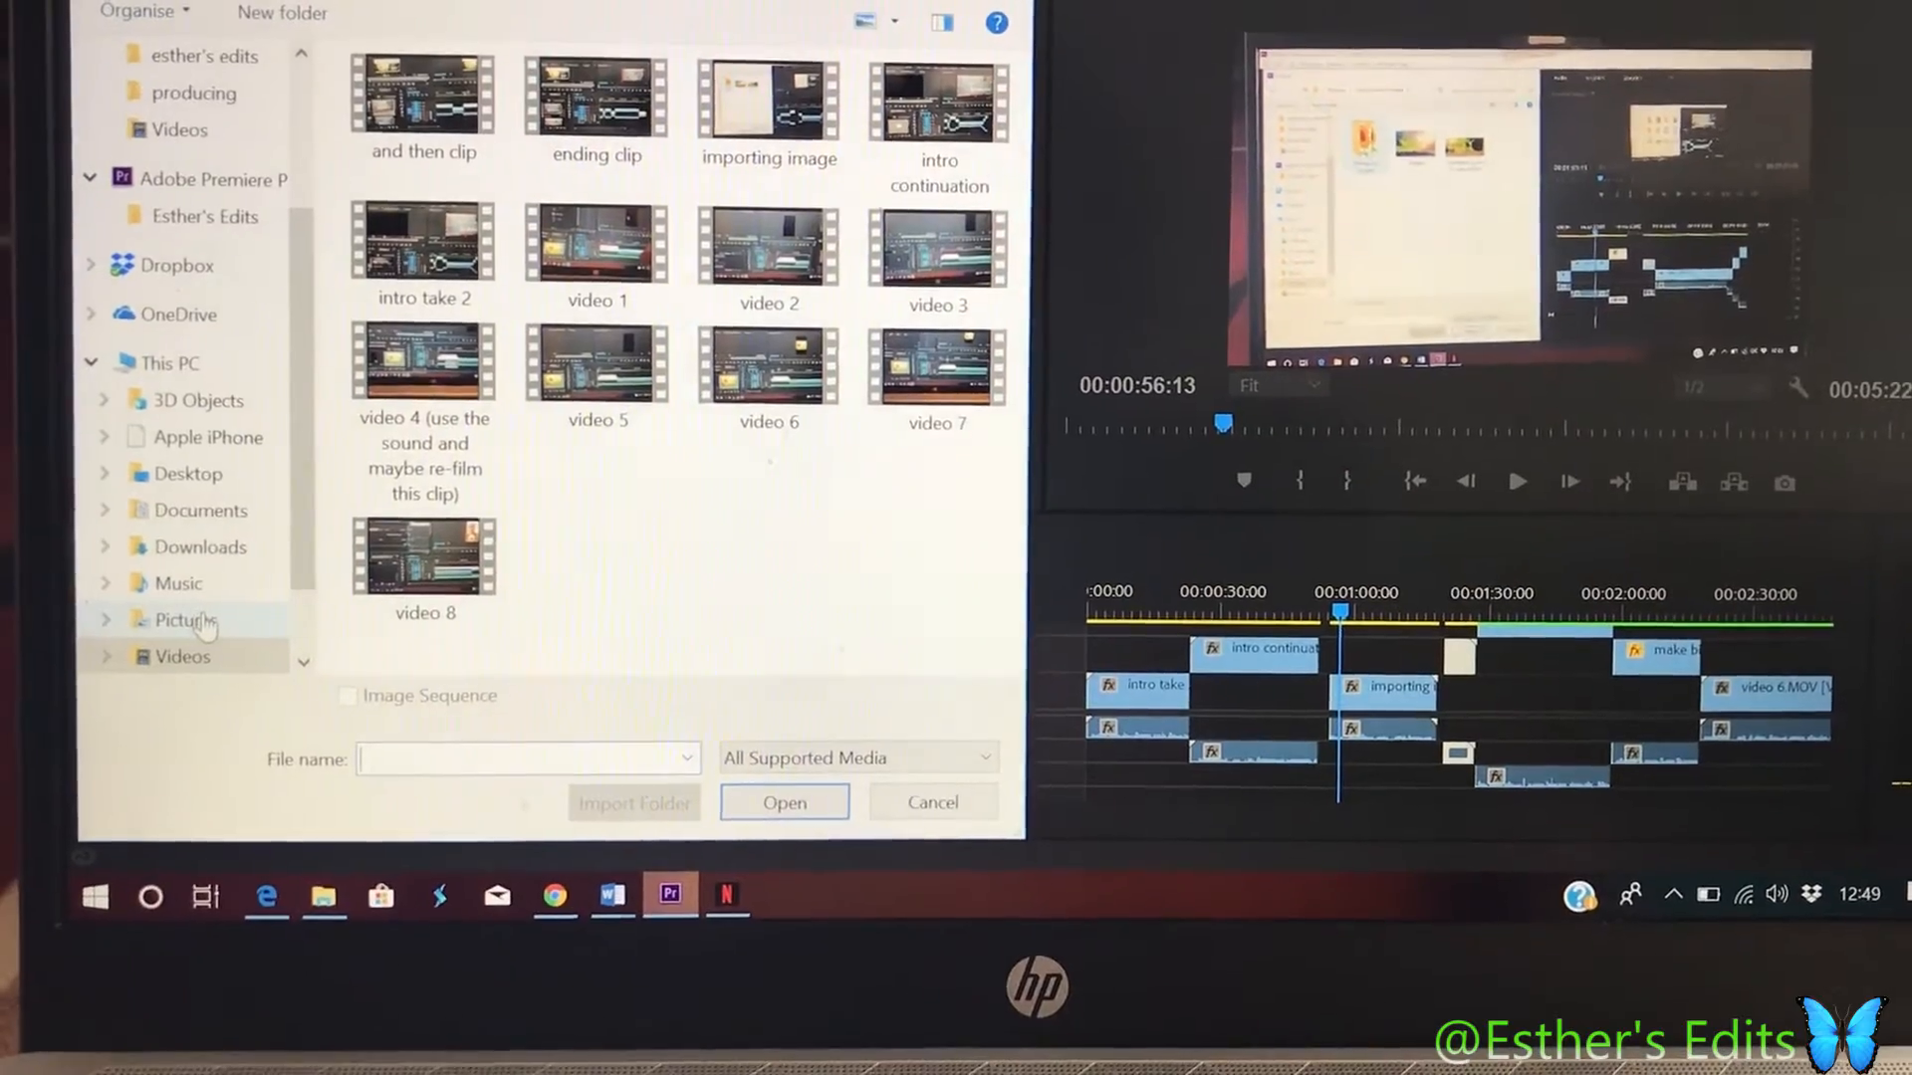
pyautogui.click(185, 620)
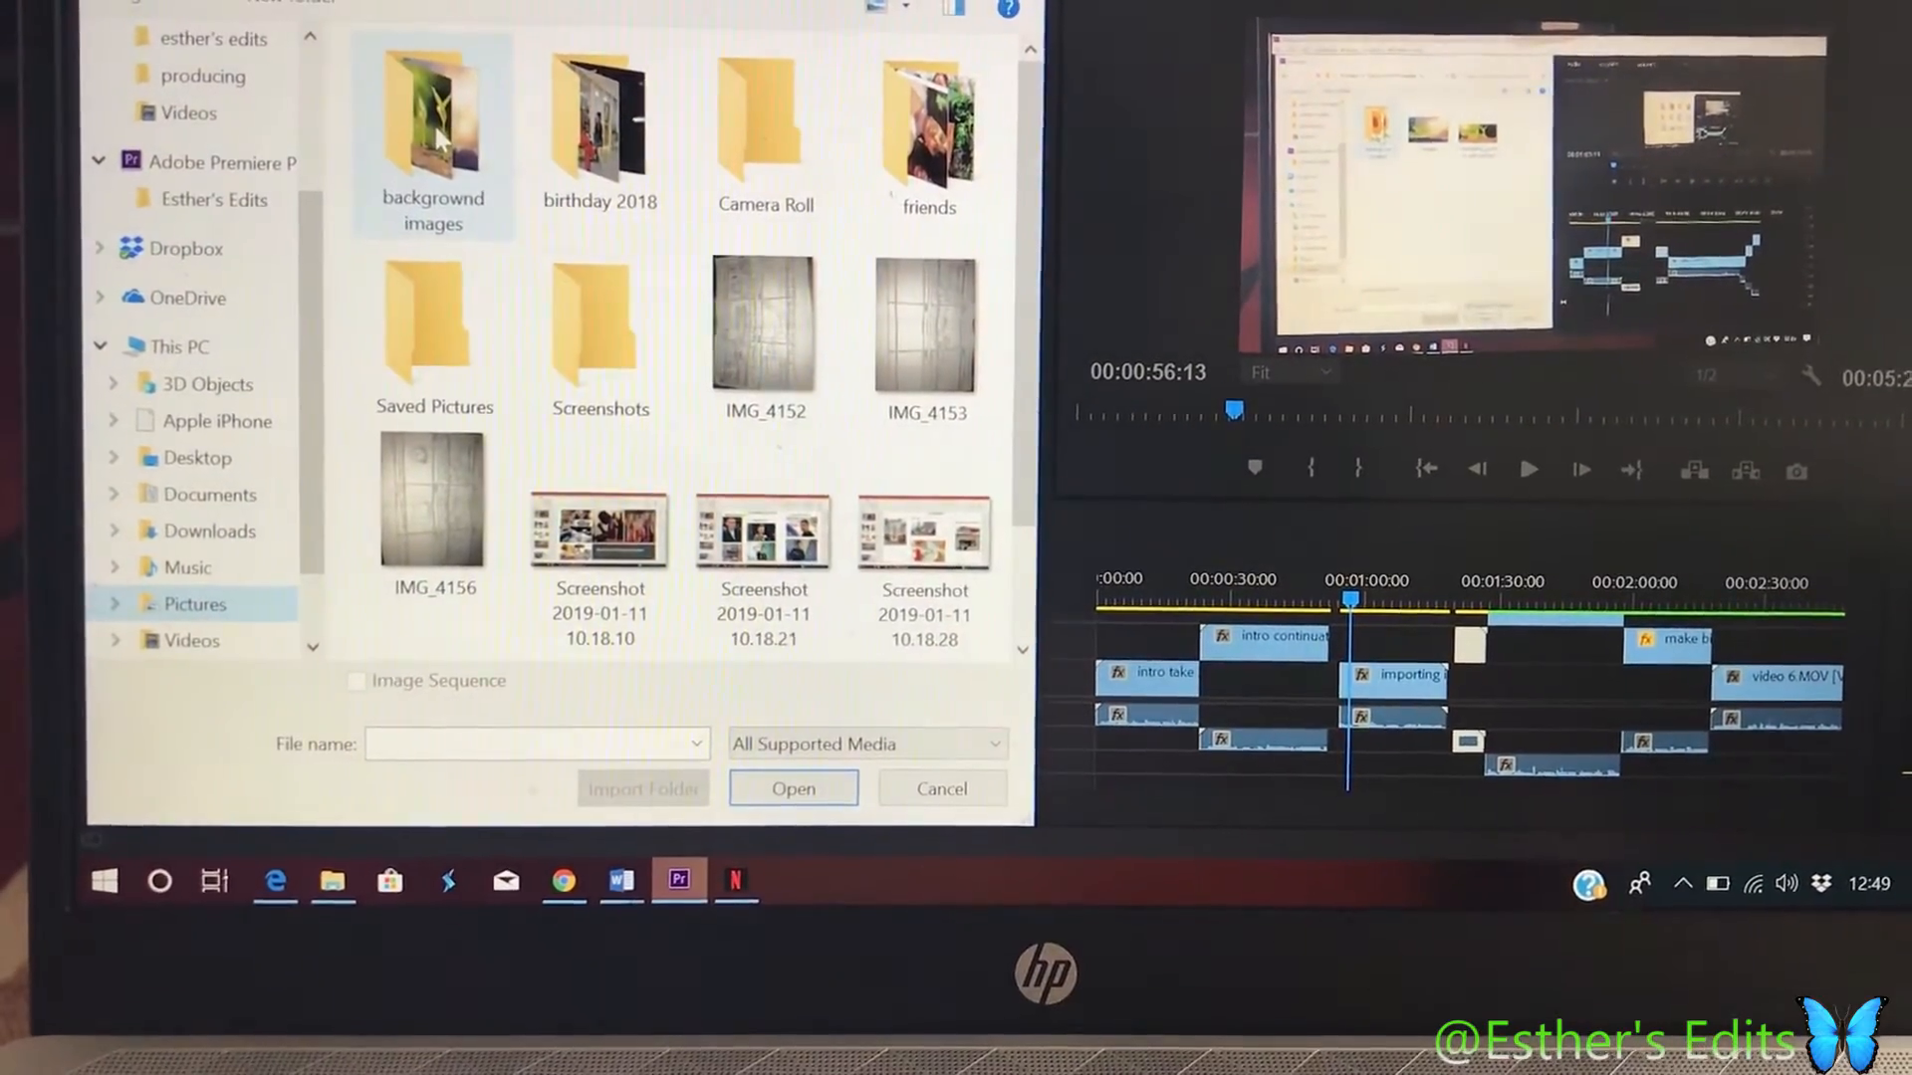
pyautogui.doubleClick(431, 116)
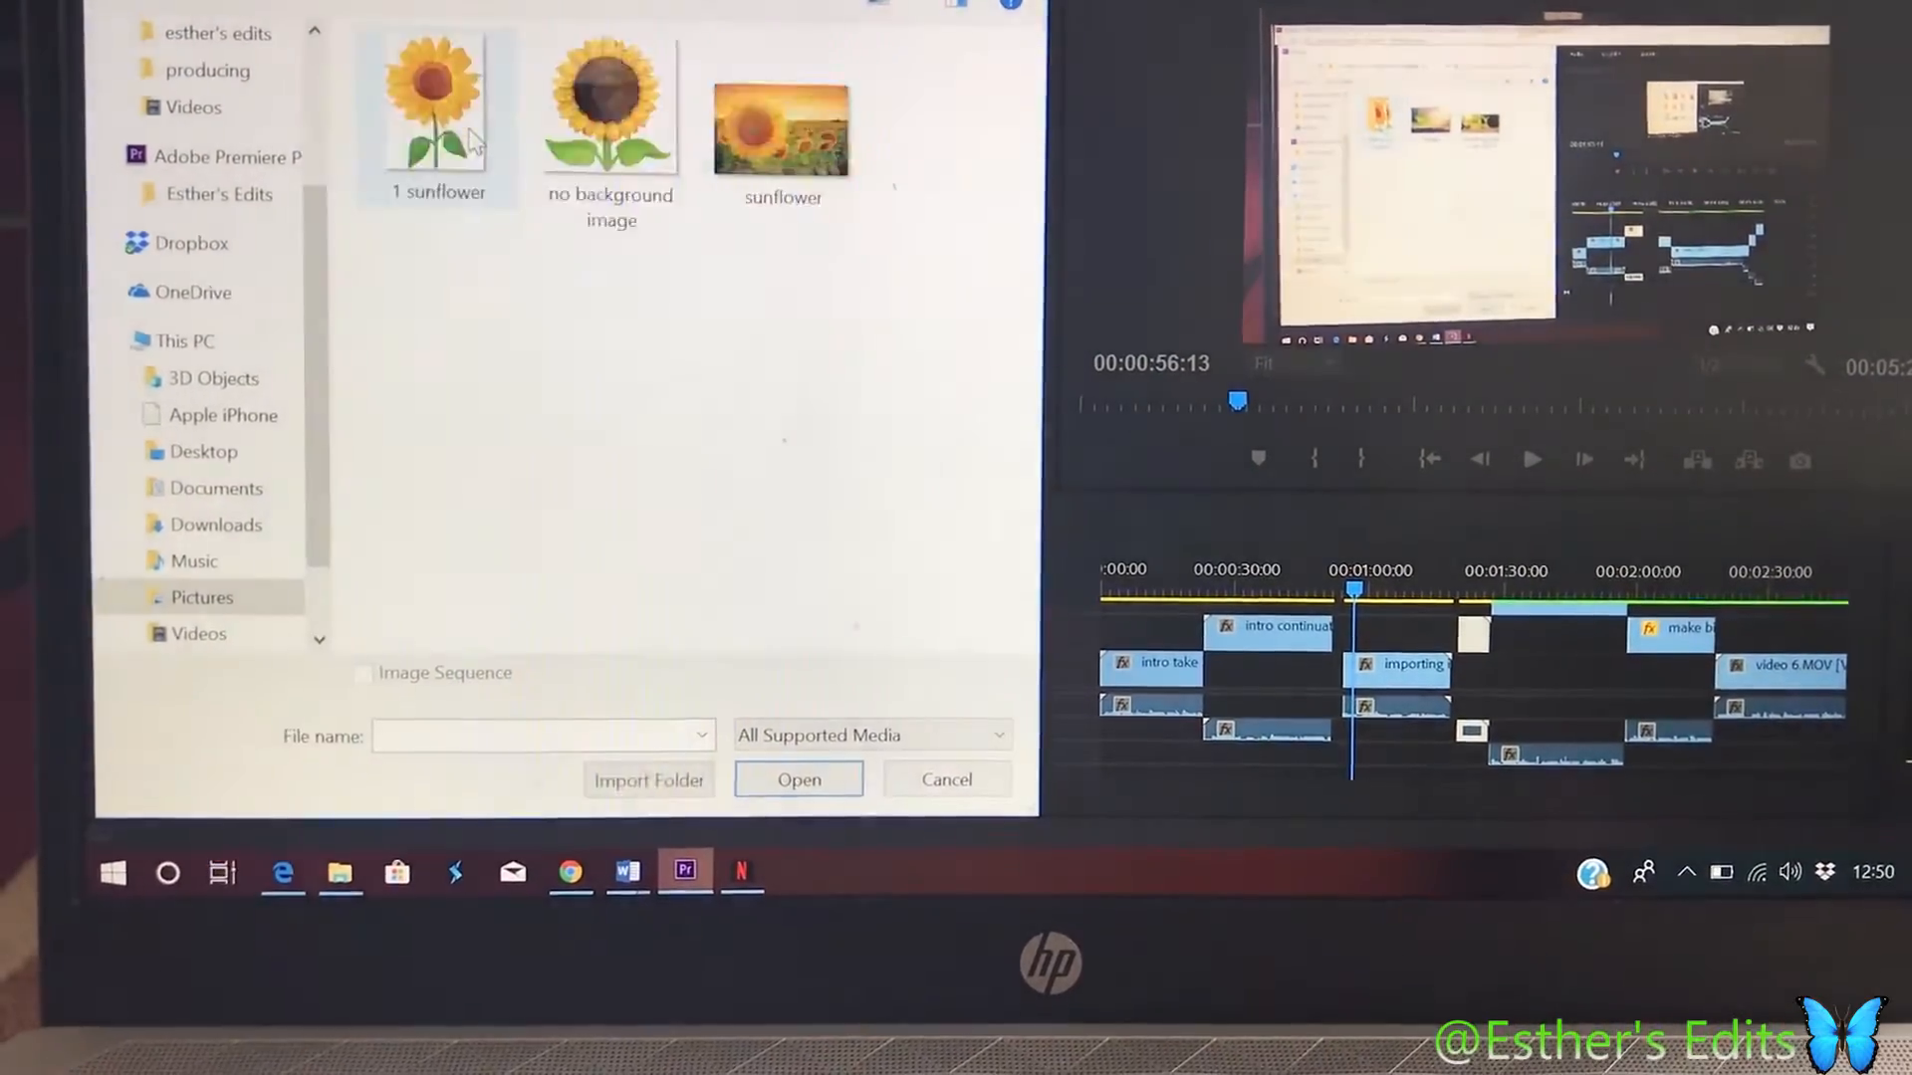
pyautogui.click(798, 779)
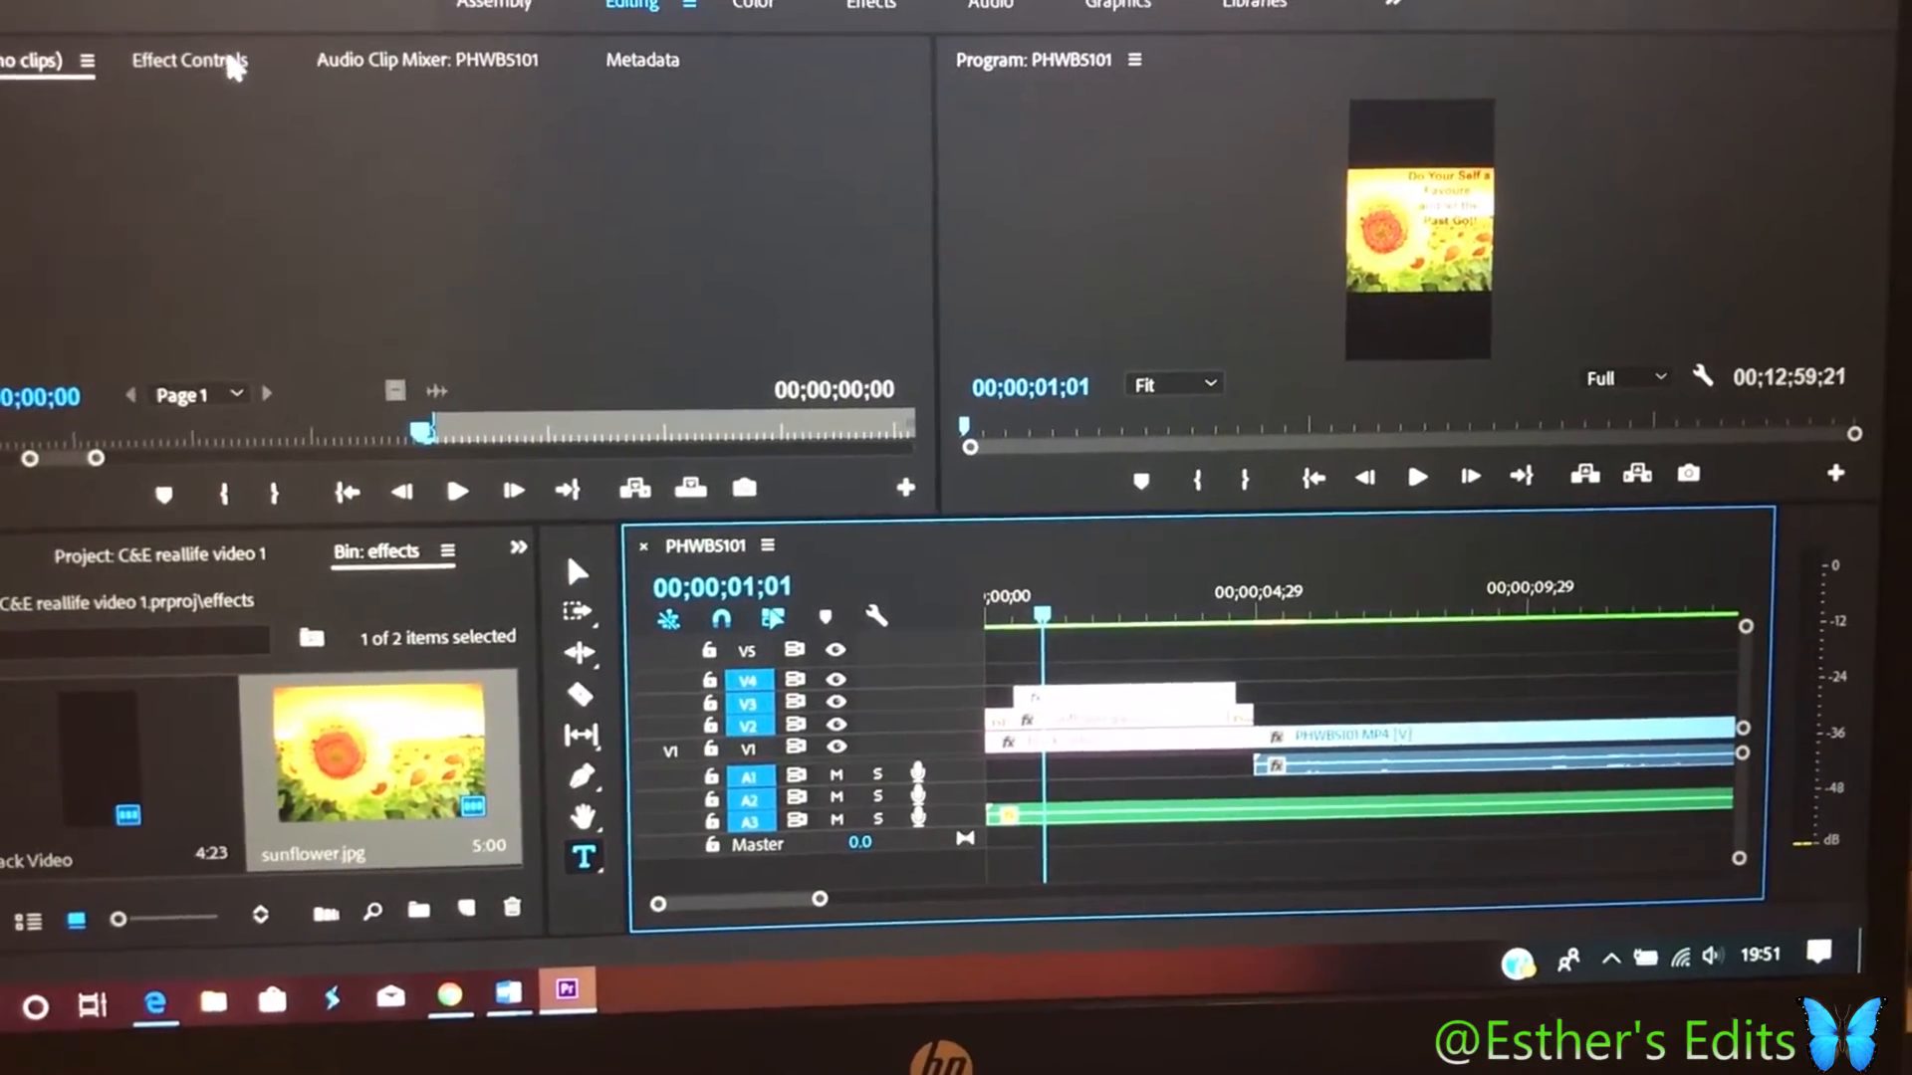
# Show the caption graphic's Effect Controls and select its text to reach Text Appearance
pyautogui.click(189, 60)
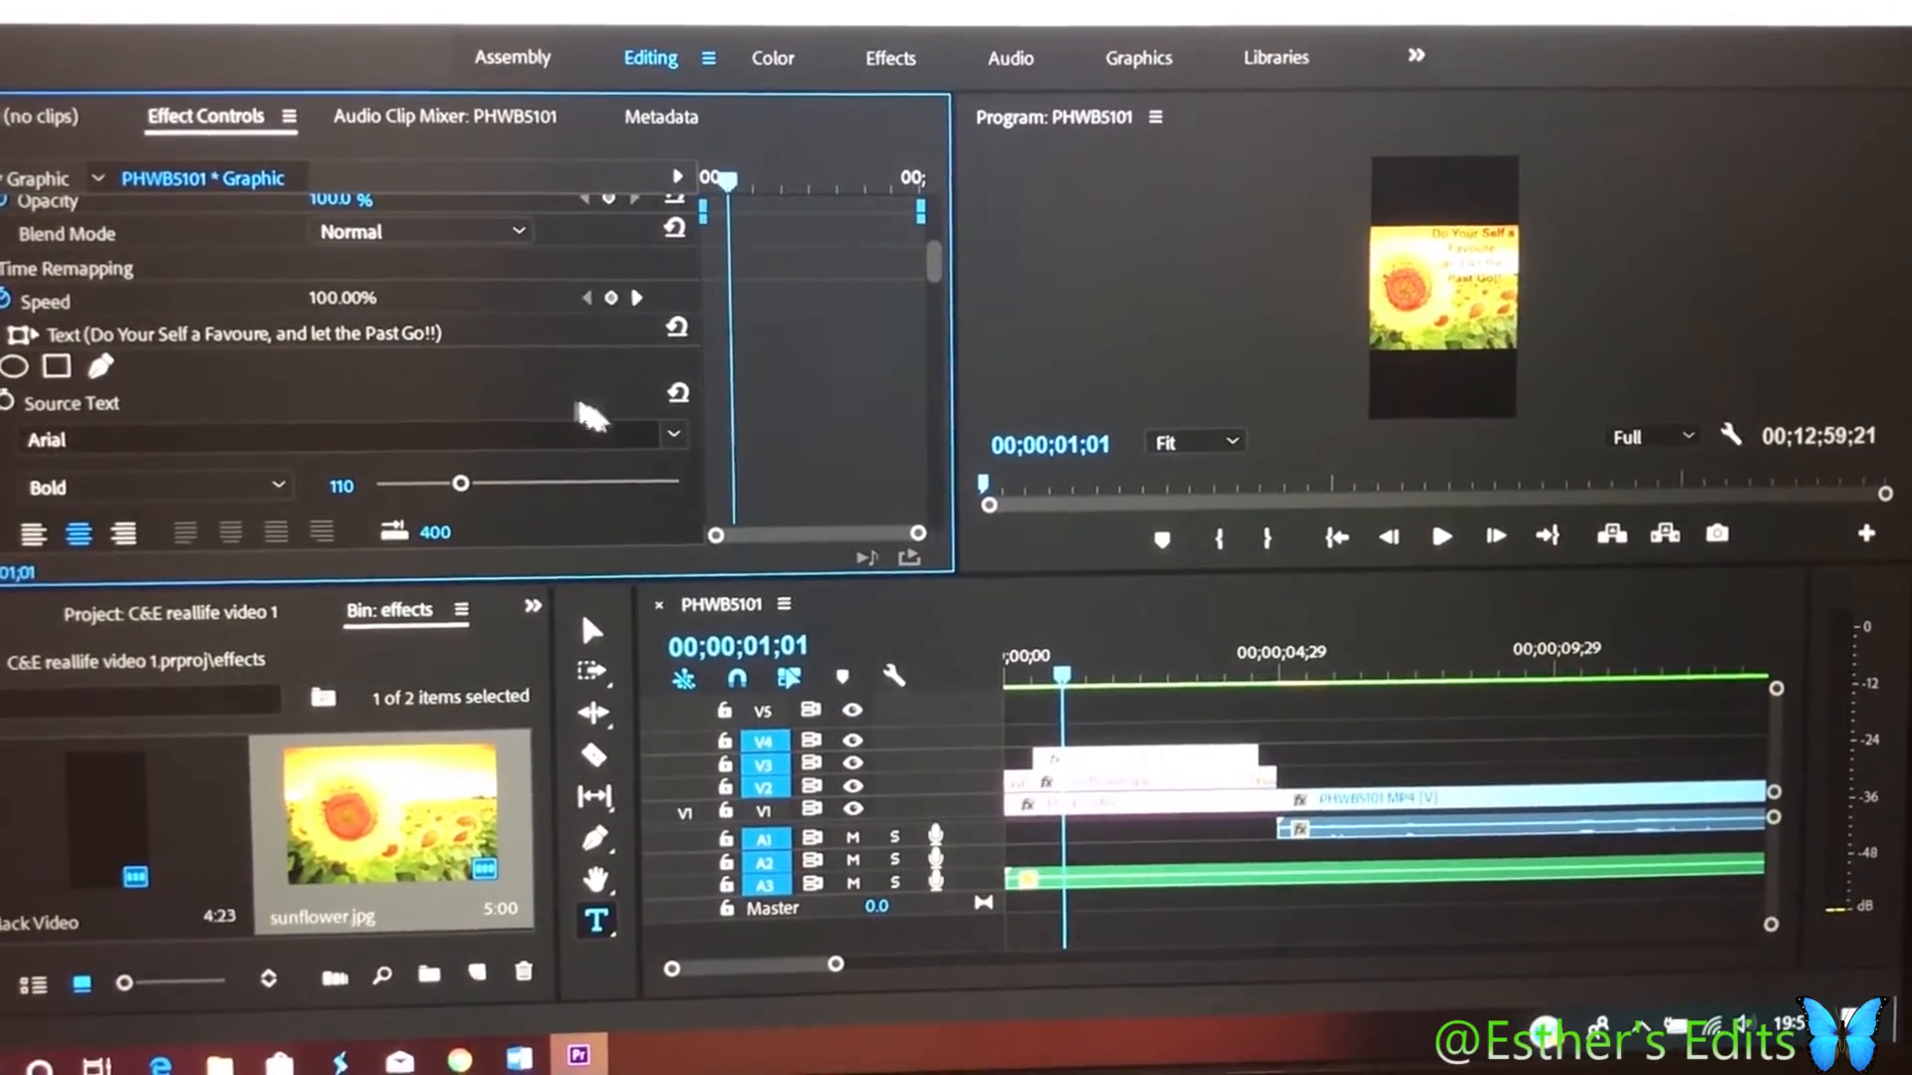
pyautogui.click(672, 435)
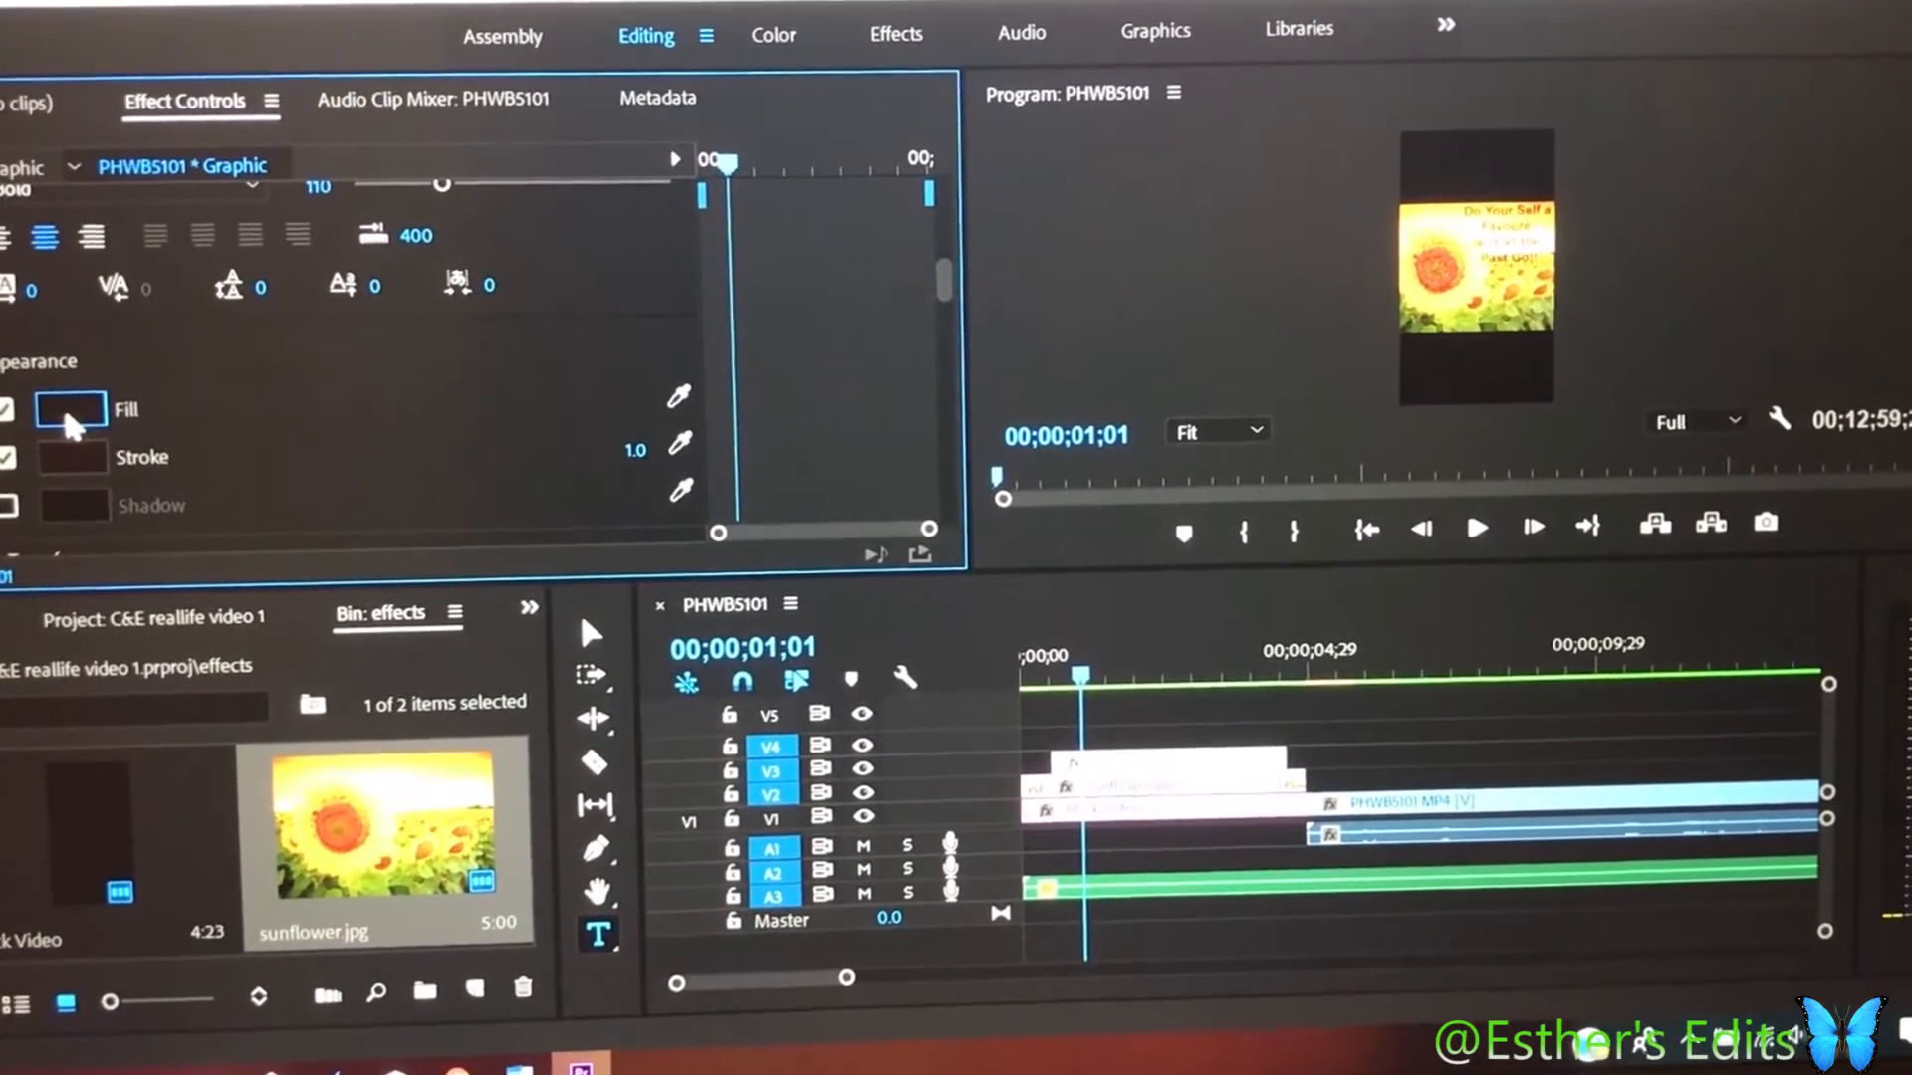
# Set the caption text fill colour to near-black 0F0D0D
pyautogui.click(70, 409)
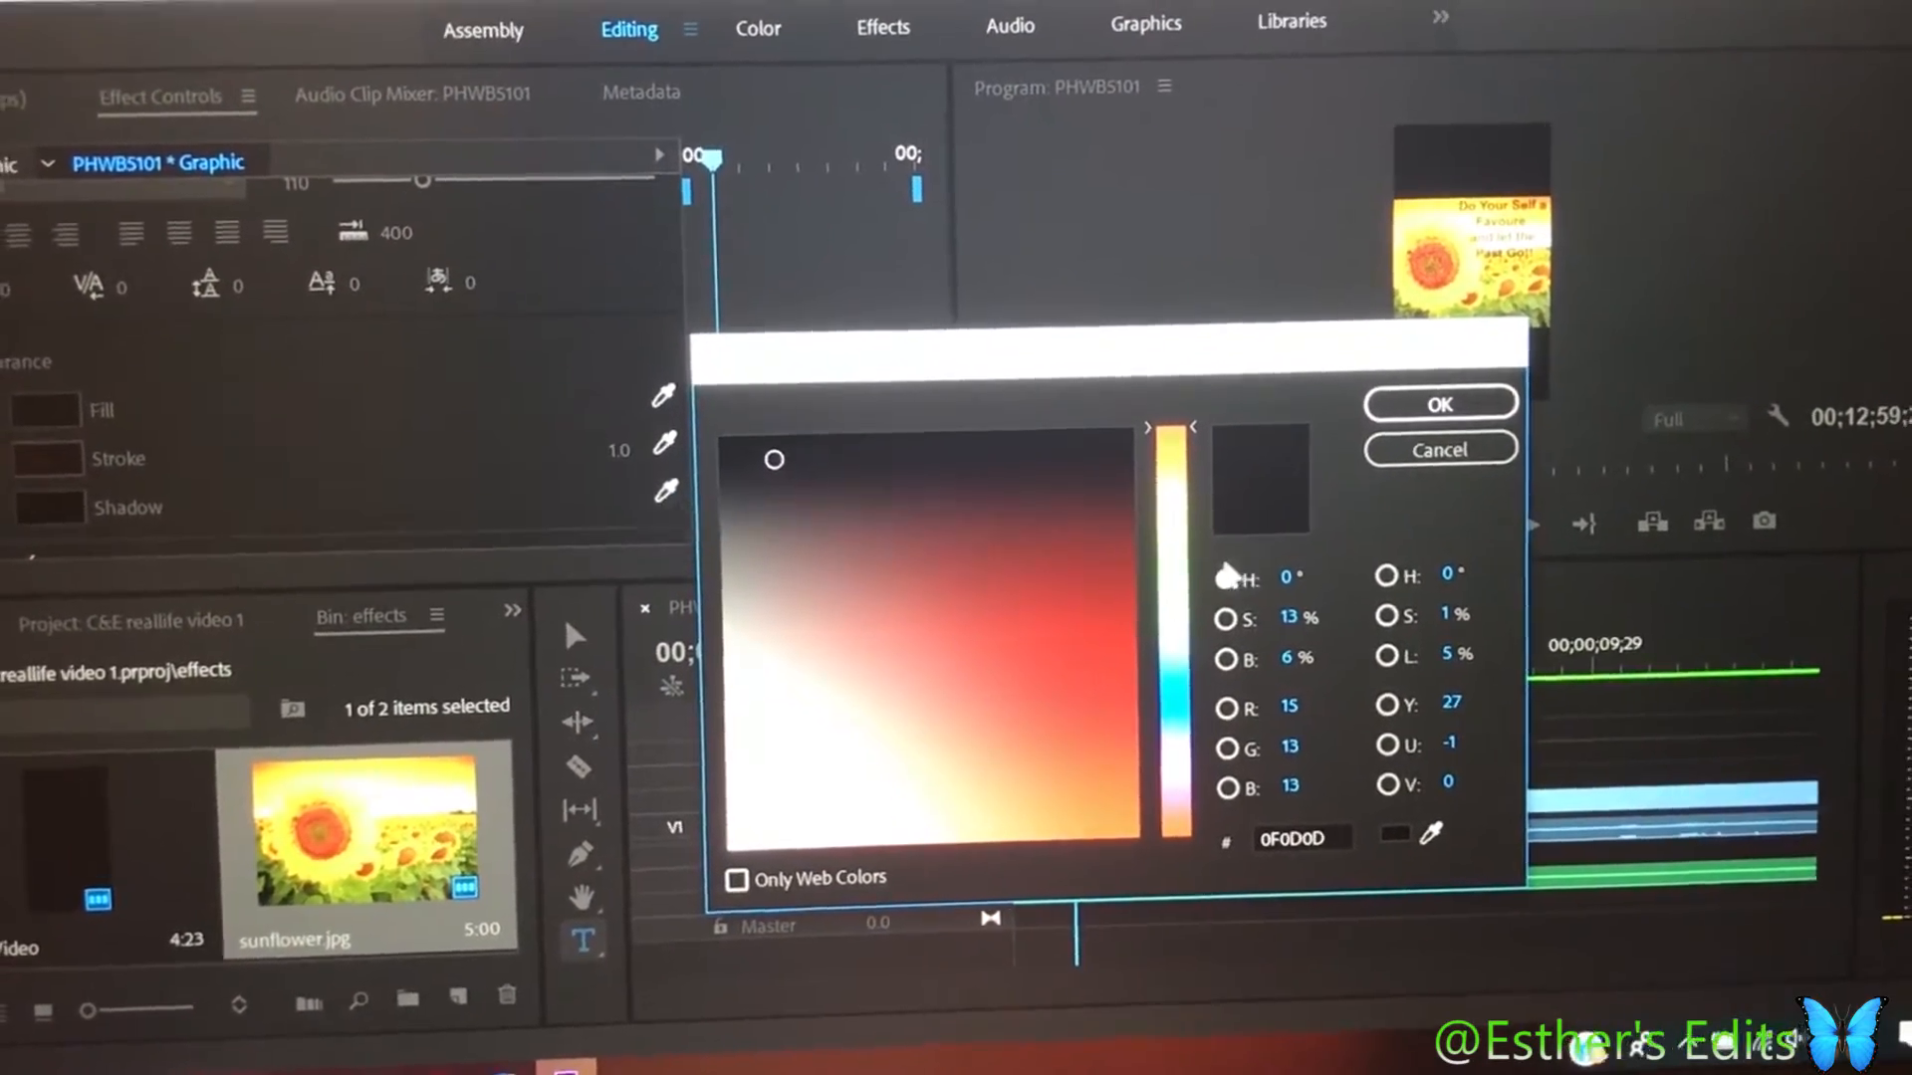
pyautogui.click(1438, 403)
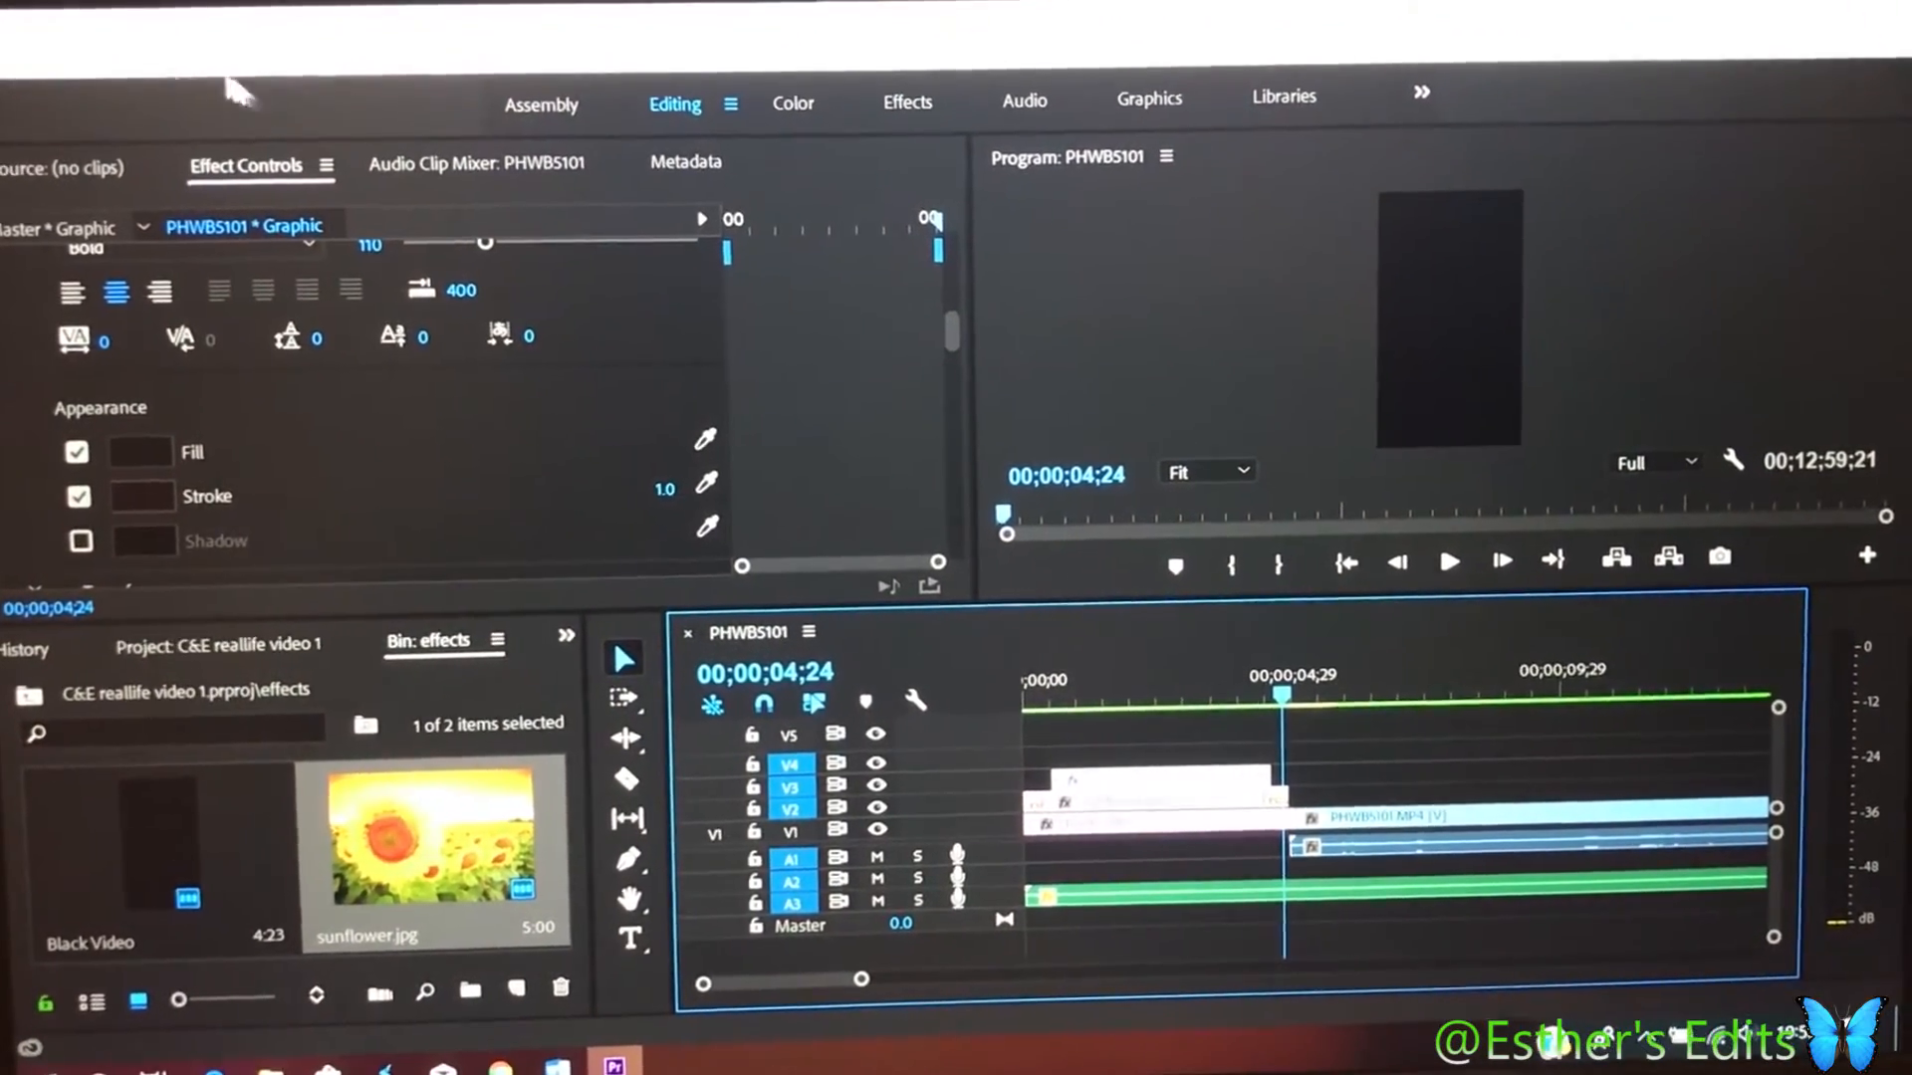
# Render previews of the selected background and caption clips from the Sequence menu
pyautogui.click(120, 58)
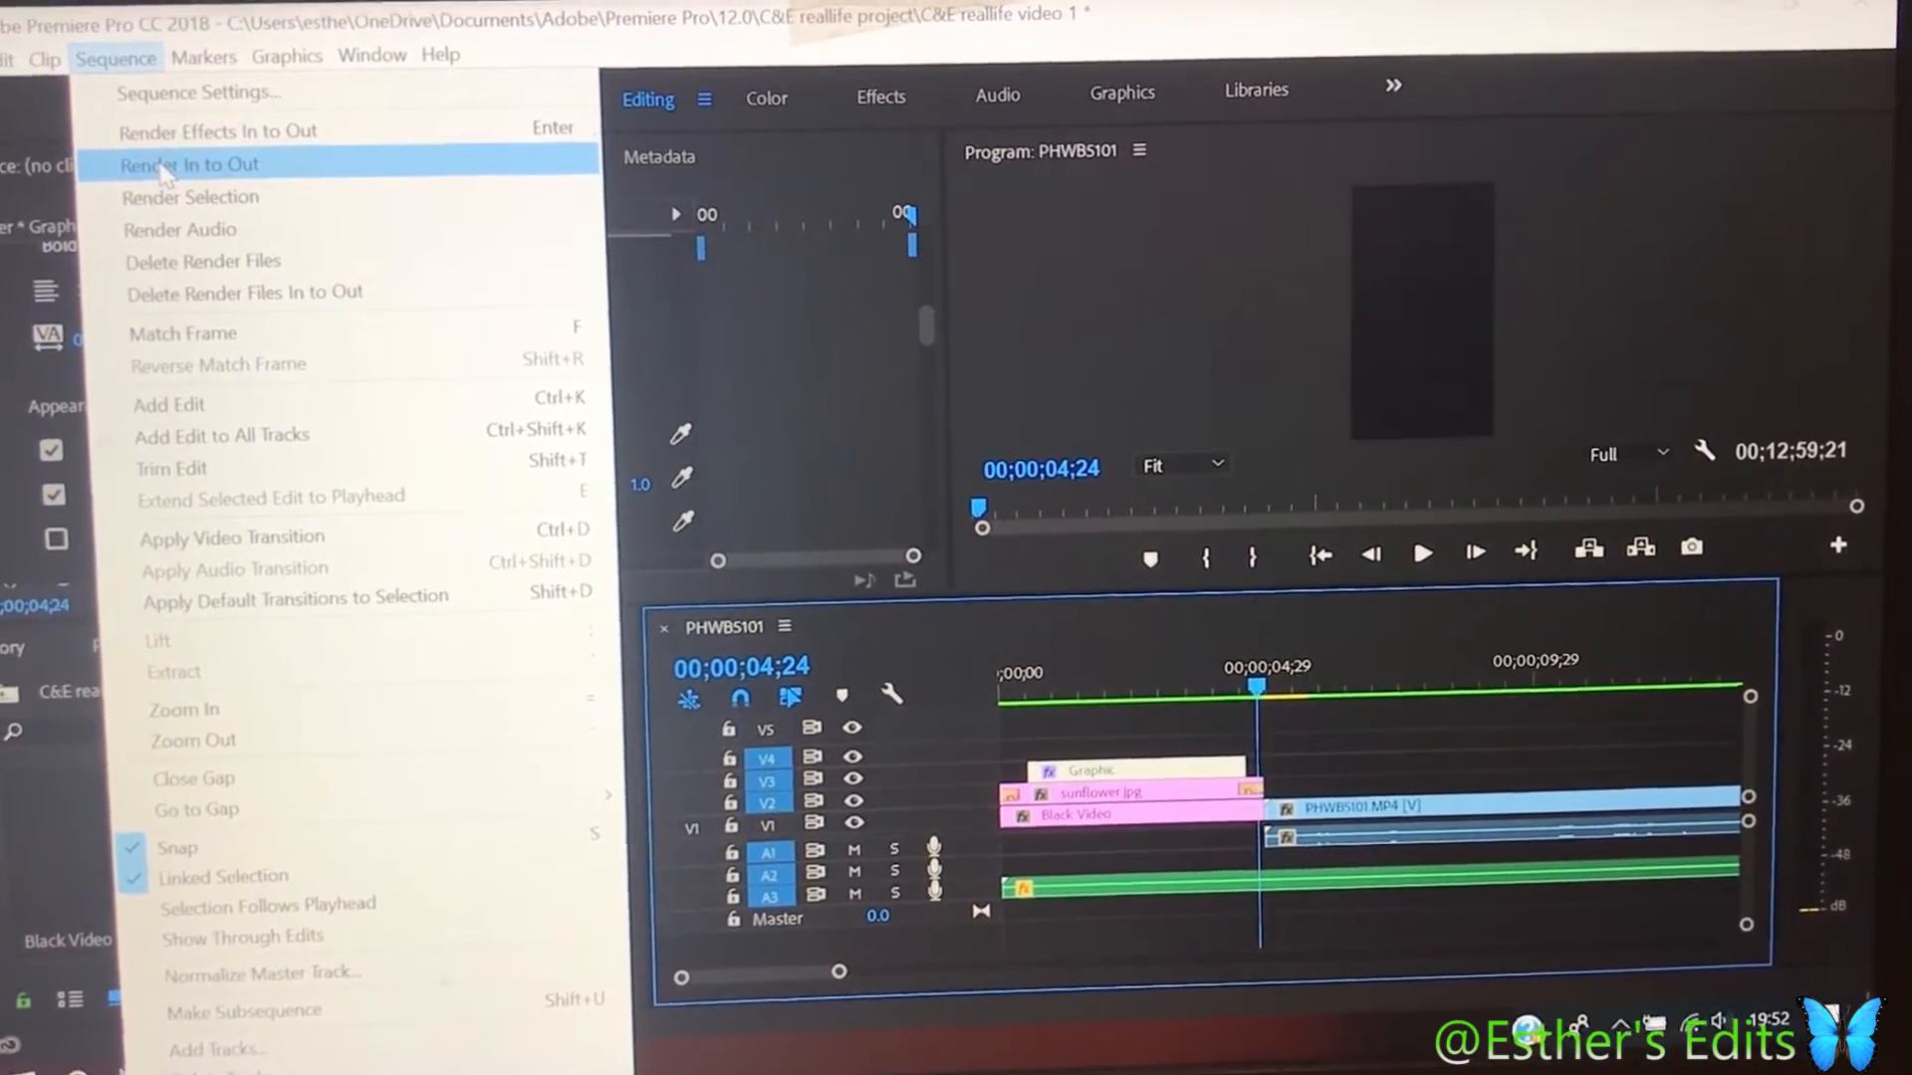
pyautogui.moveTo(207, 135)
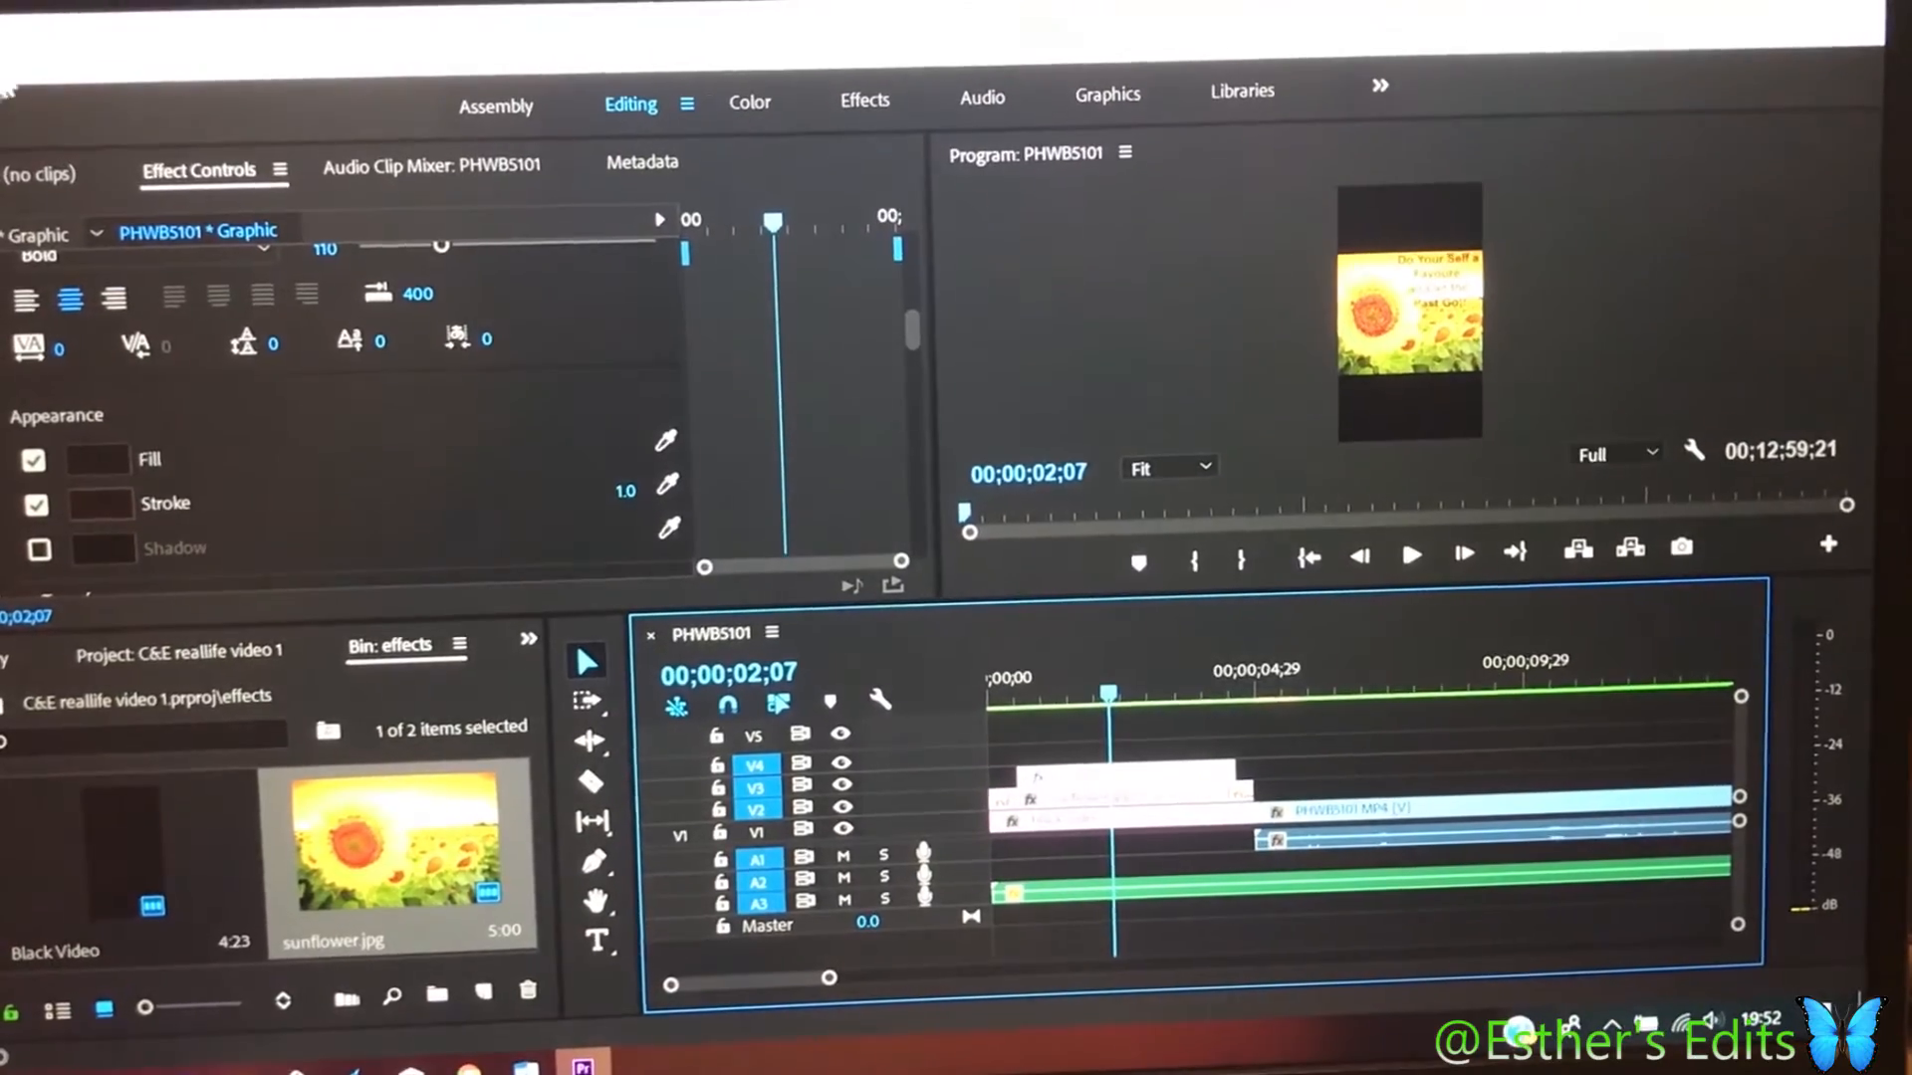
pyautogui.click(89, 64)
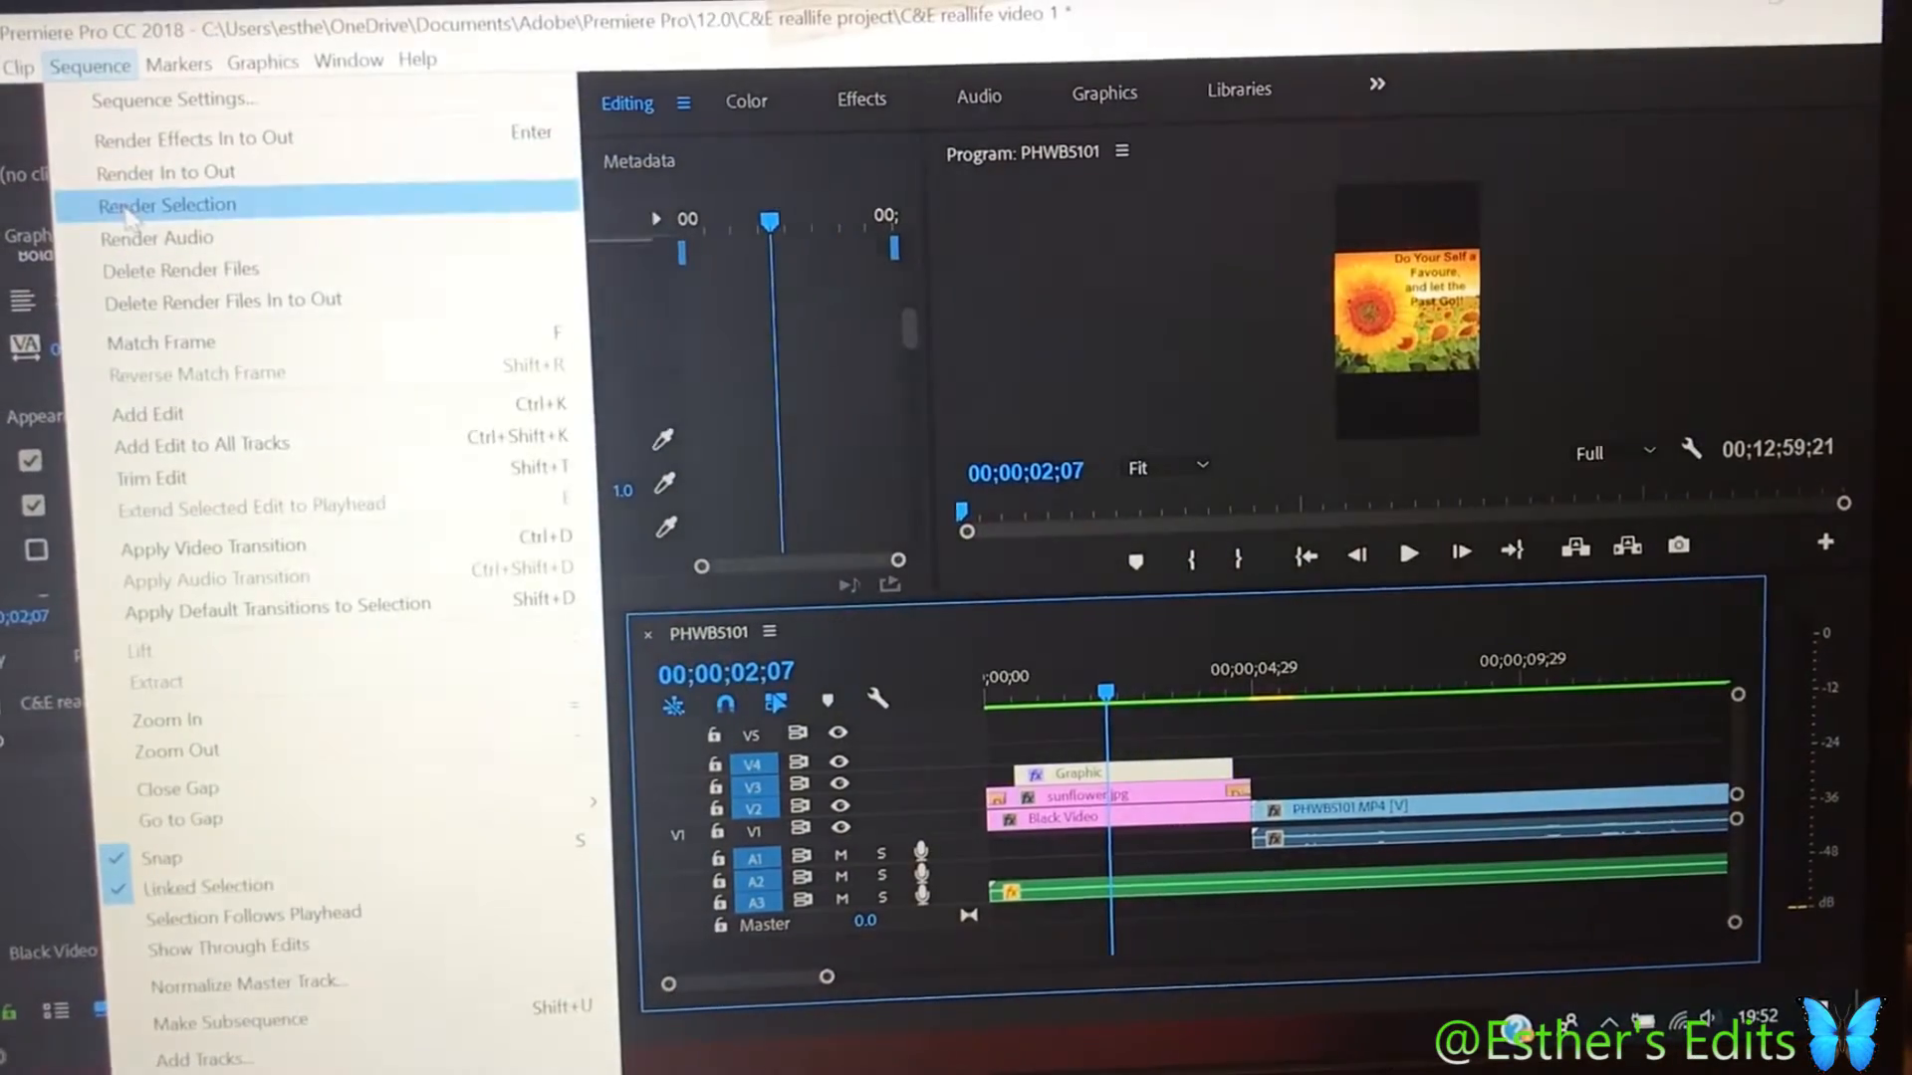
pyautogui.click(168, 204)
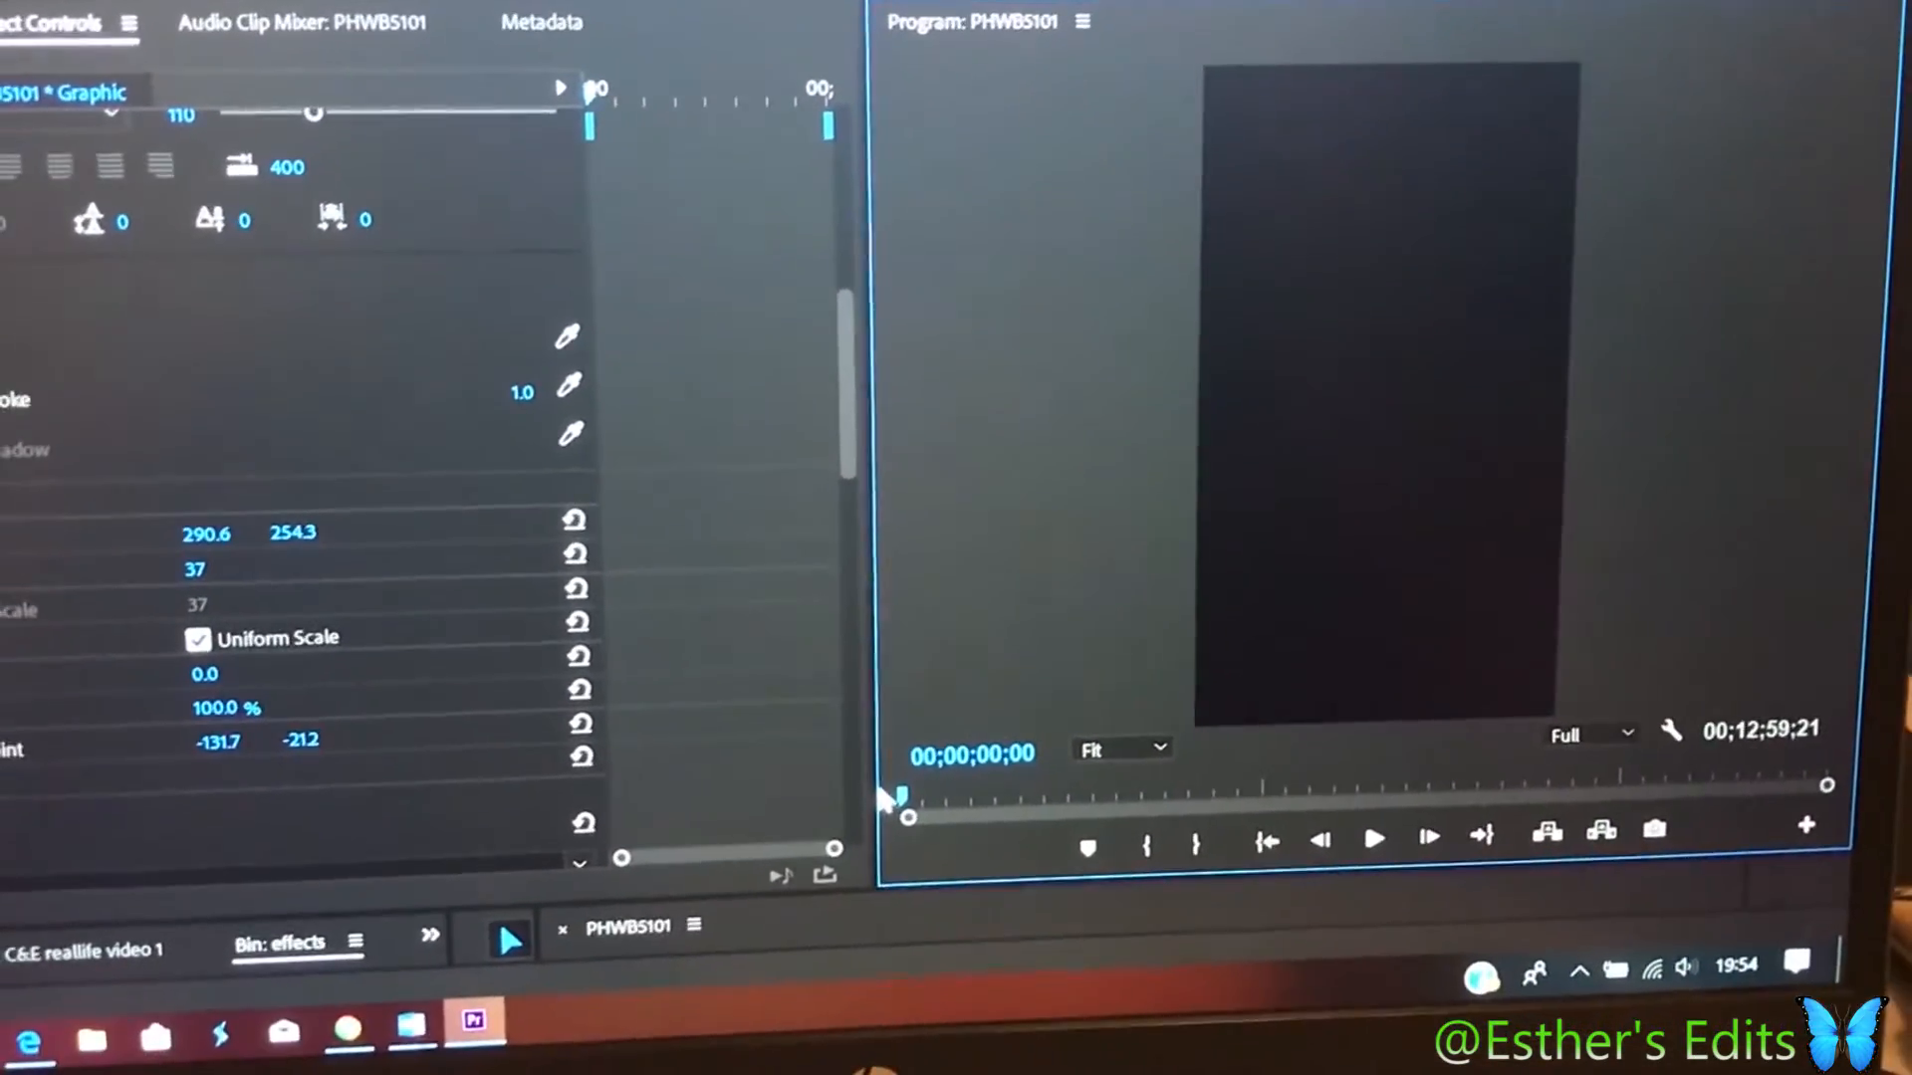
# Place the no background sunflower PNG on V4 with scale 82.3 and new position
pyautogui.click(1374, 838)
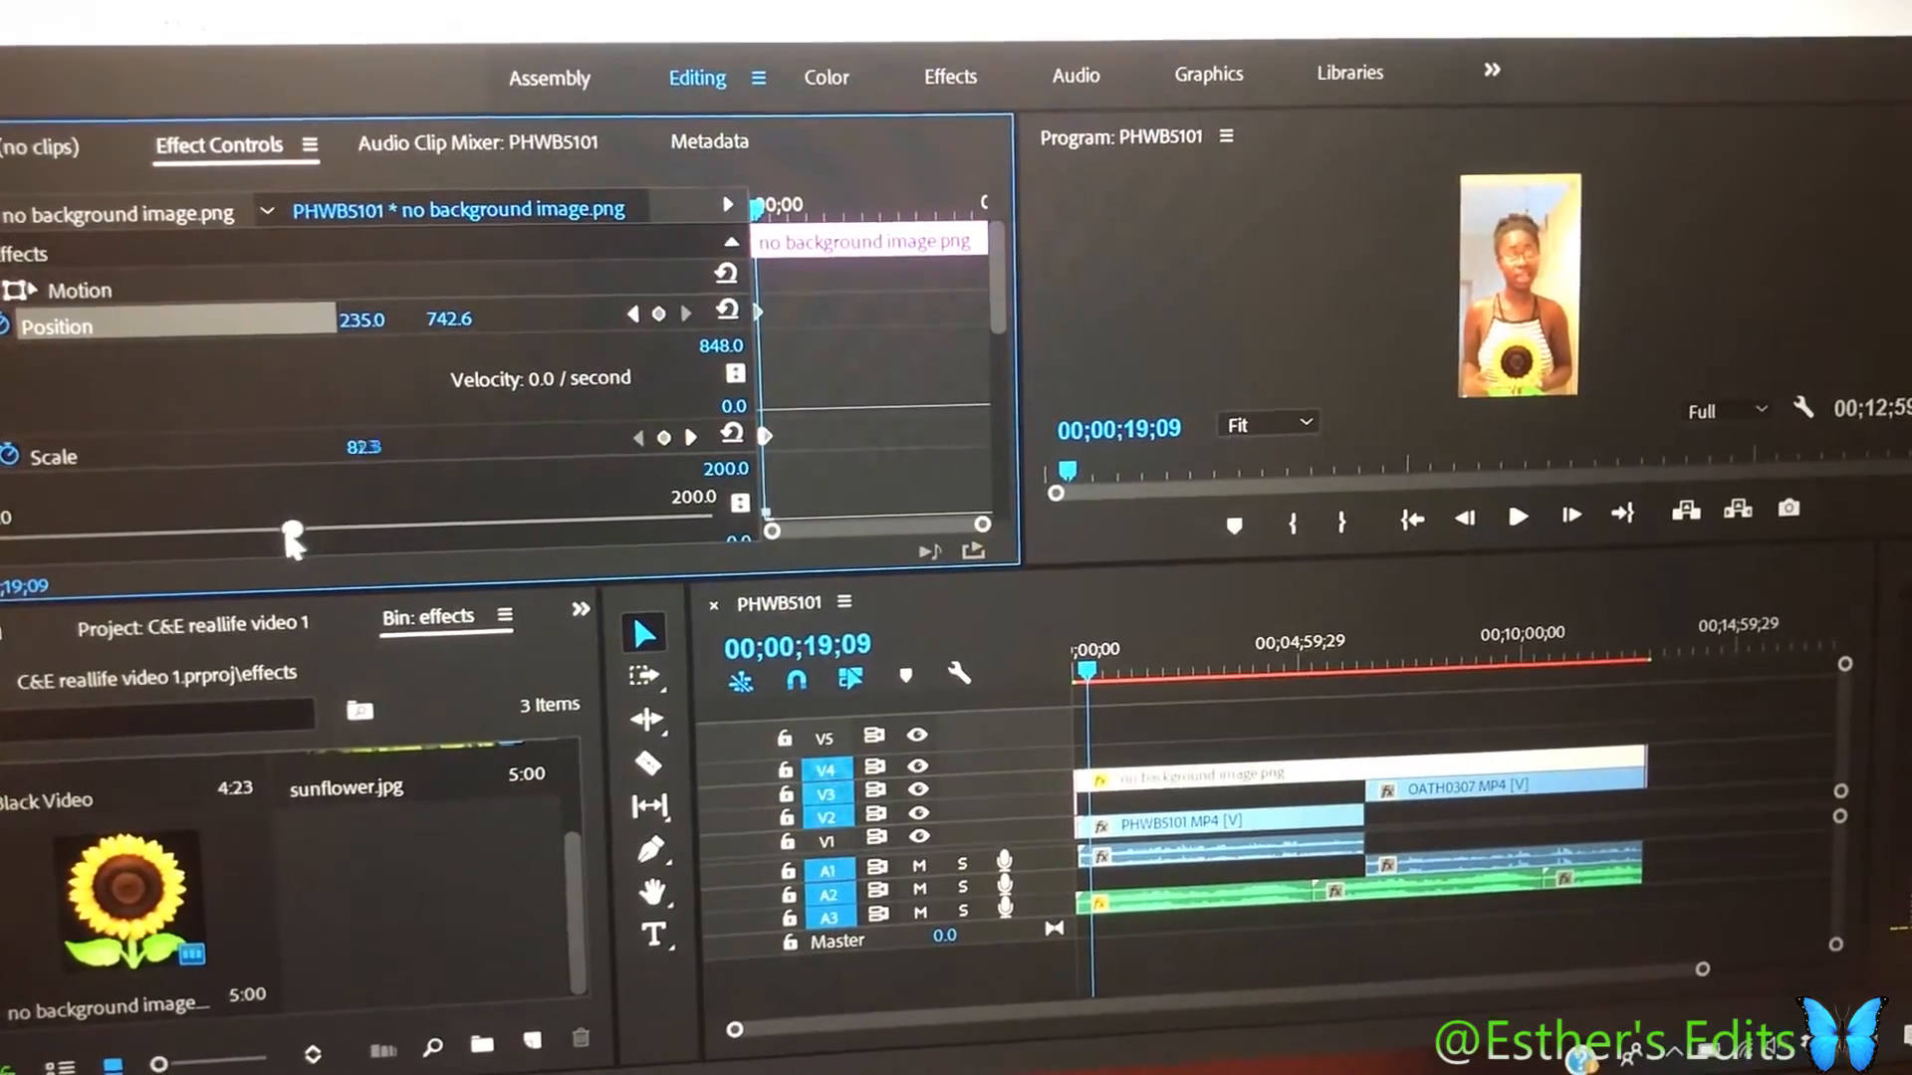
# Resize the sunflower overlay, then render the sequence previews from in to out
pyautogui.moveTo(289, 534); pyautogui.dragTo(207, 529)
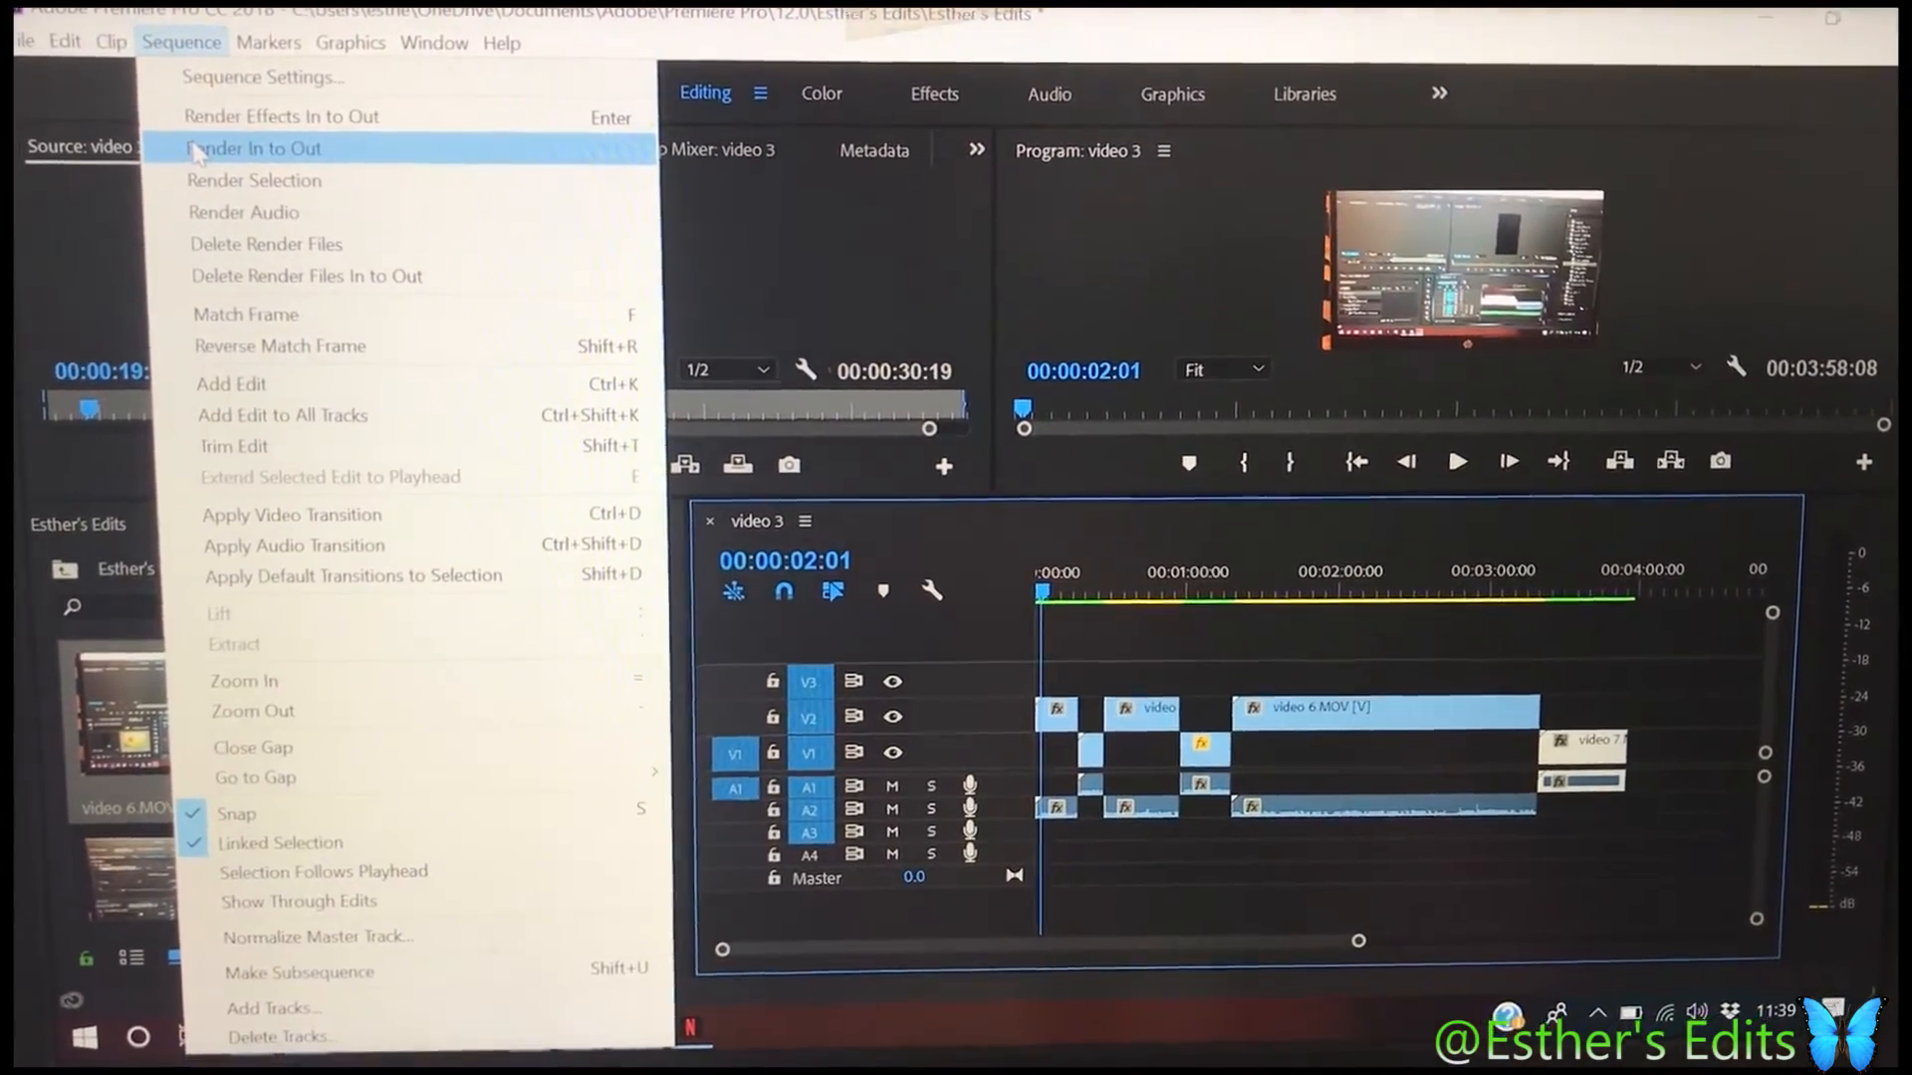
pyautogui.click(252, 147)
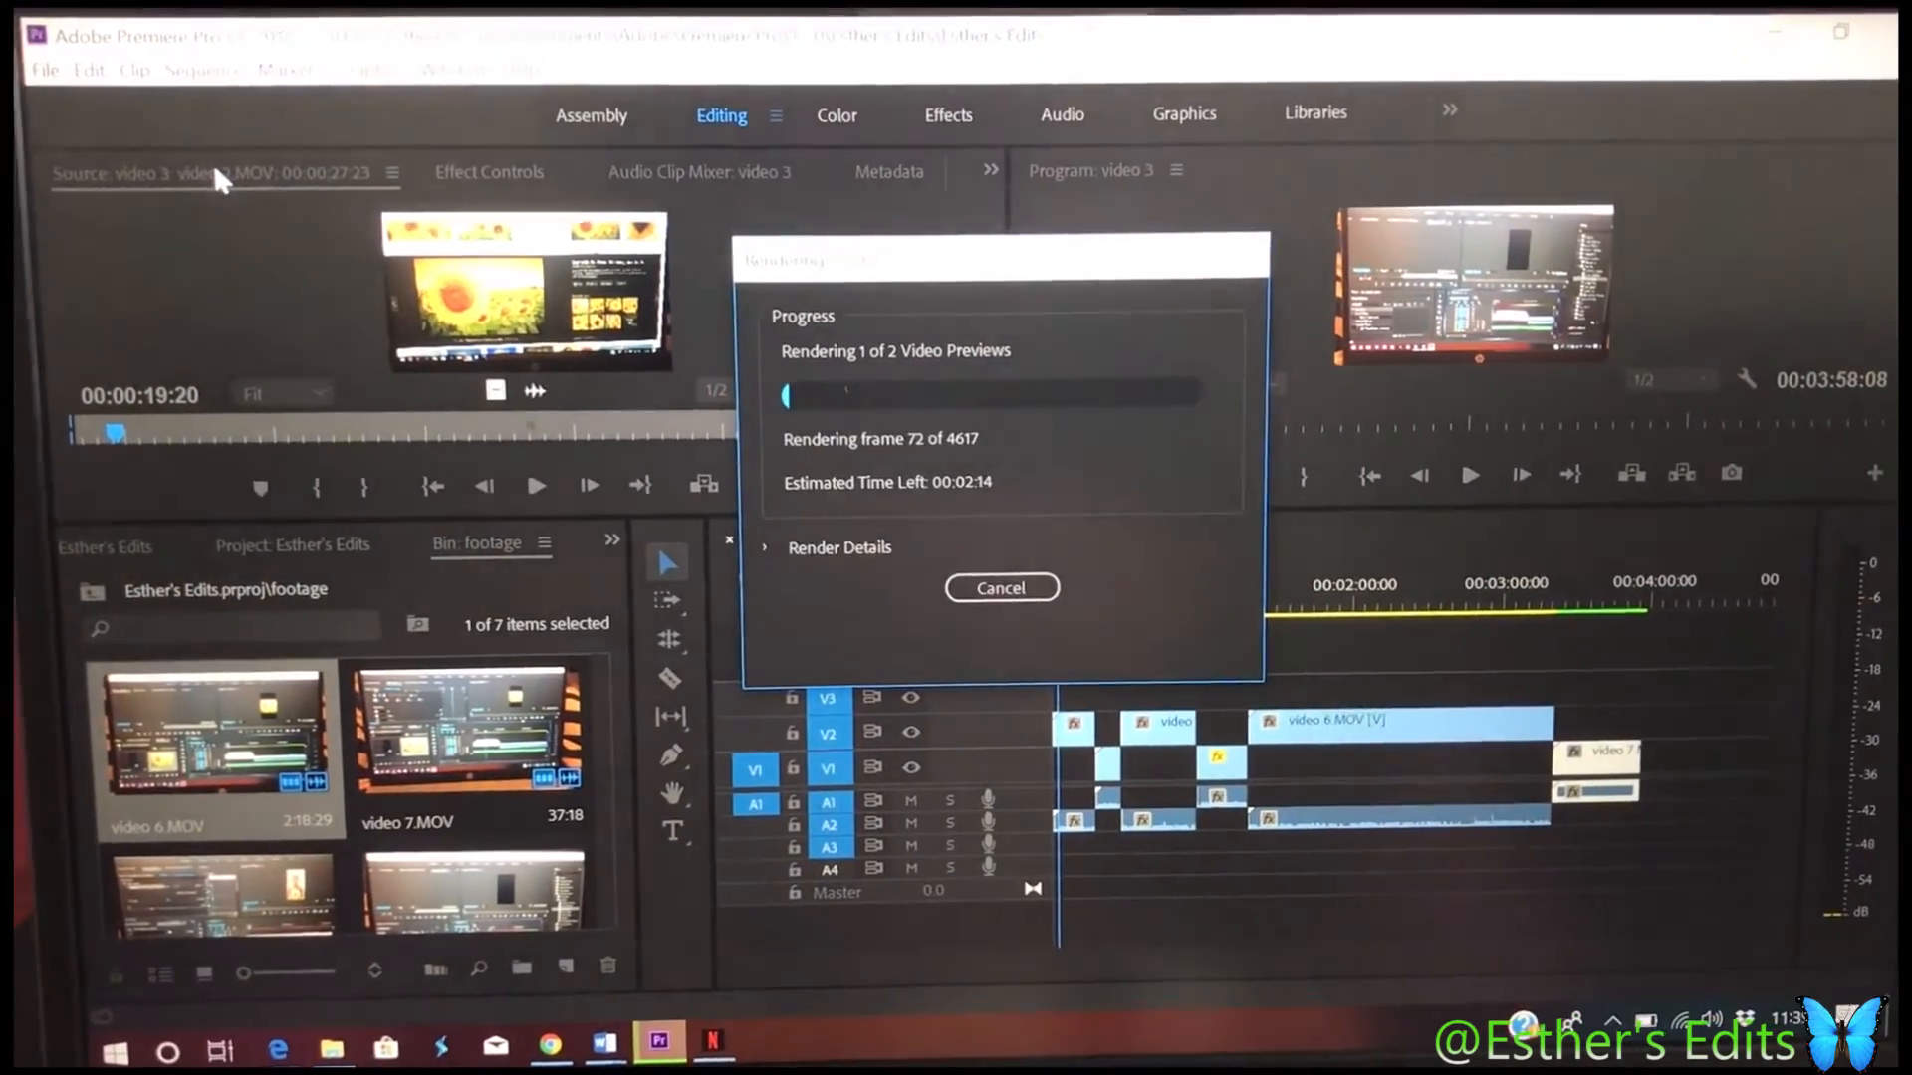